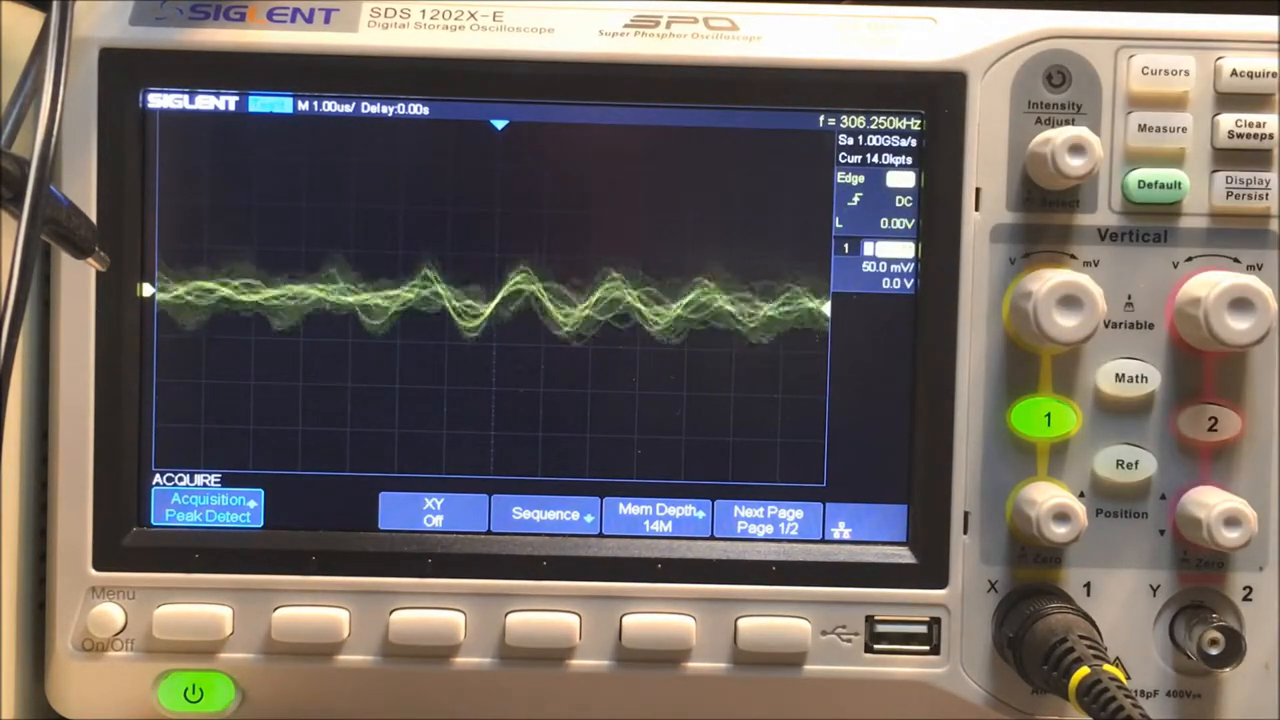
# Show the CH1 measurement menu with the 12.00 mV peak-to-peak reading
pyautogui.click(1160, 128)
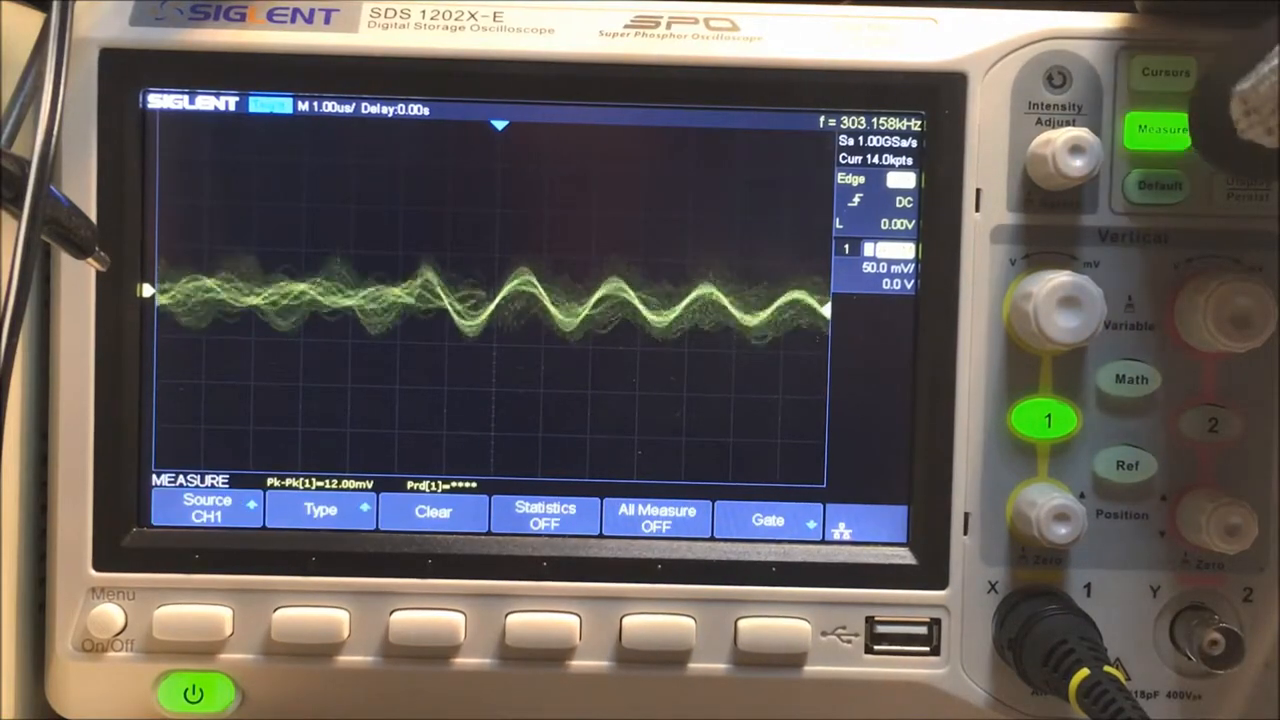